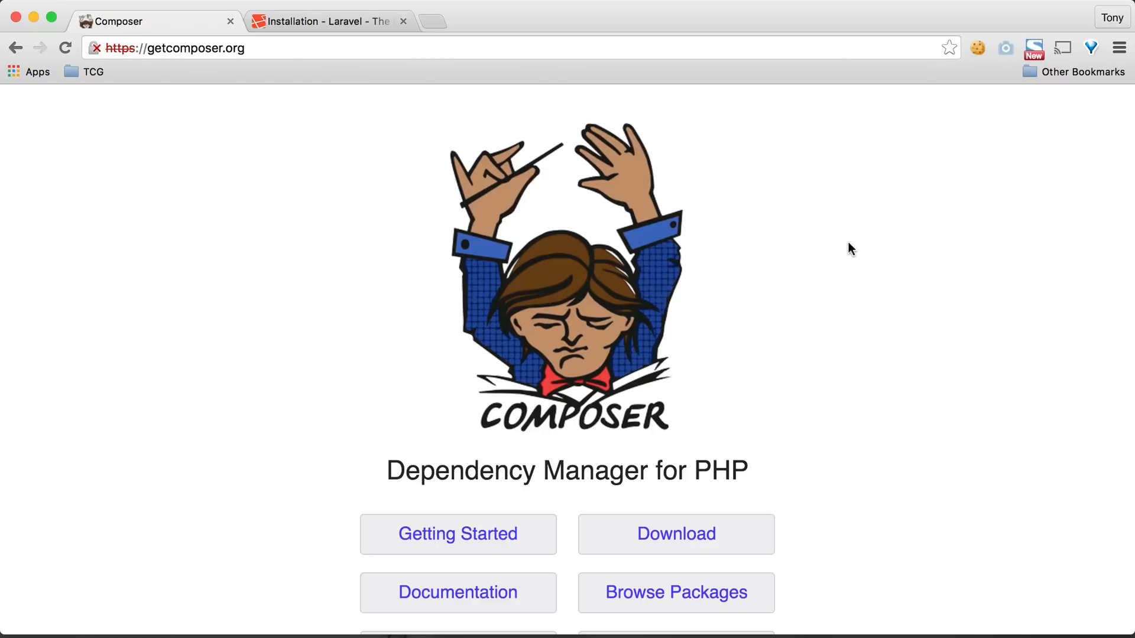
Step: Go from getcomposer.org's Getting Started page to the Globally installation section
scroll("down", 3)
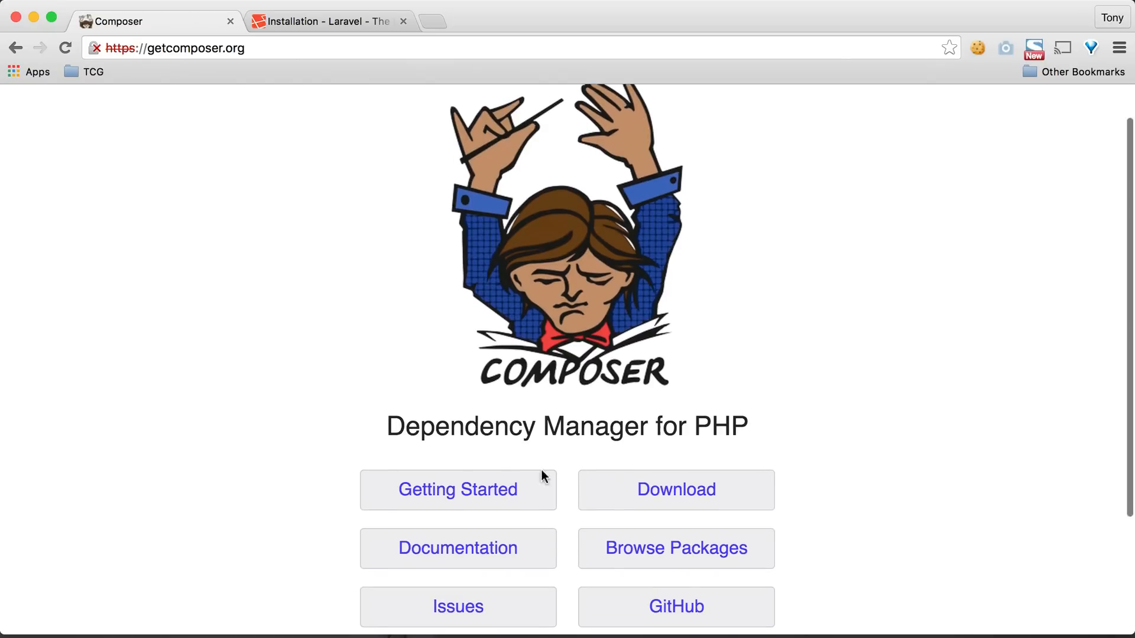
left_click(457, 490)
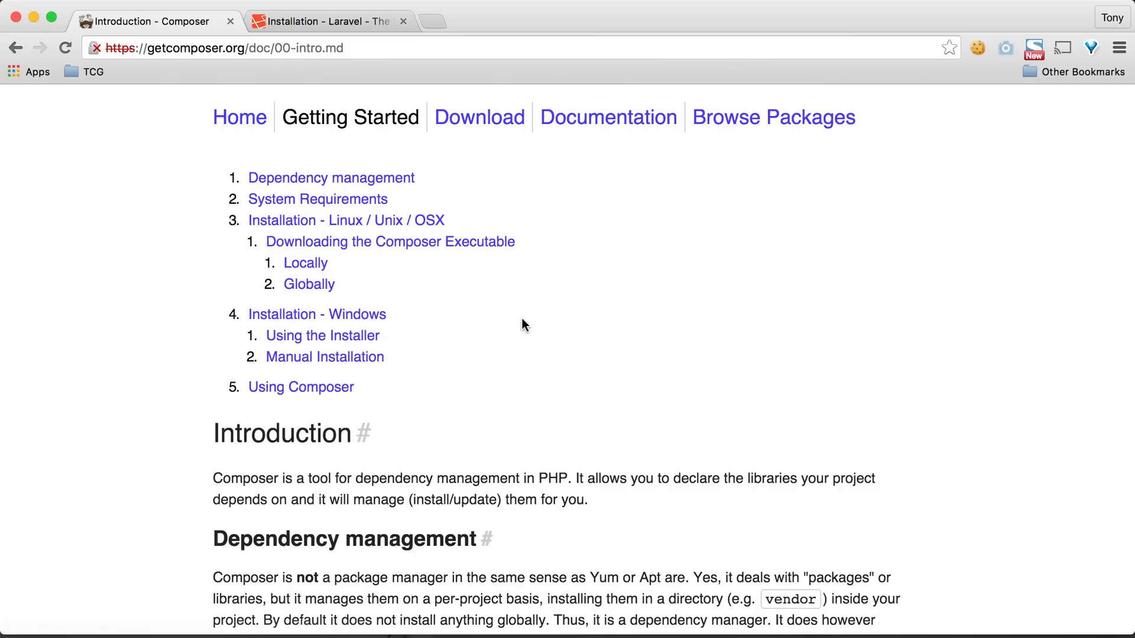
mouse_move(309, 284)
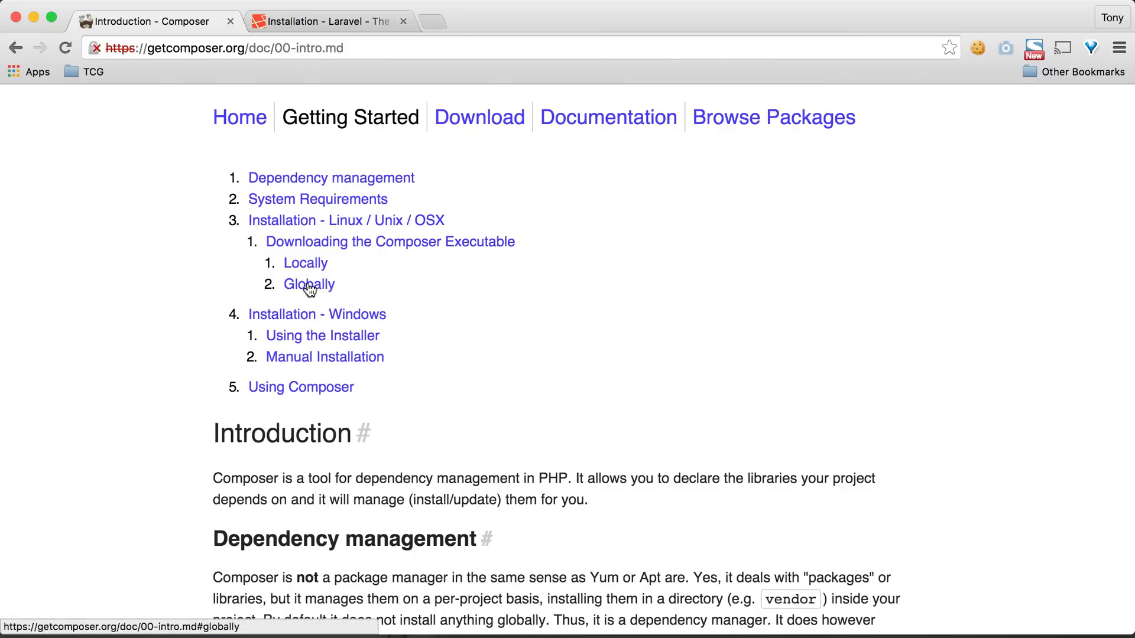
mouse_move(315, 291)
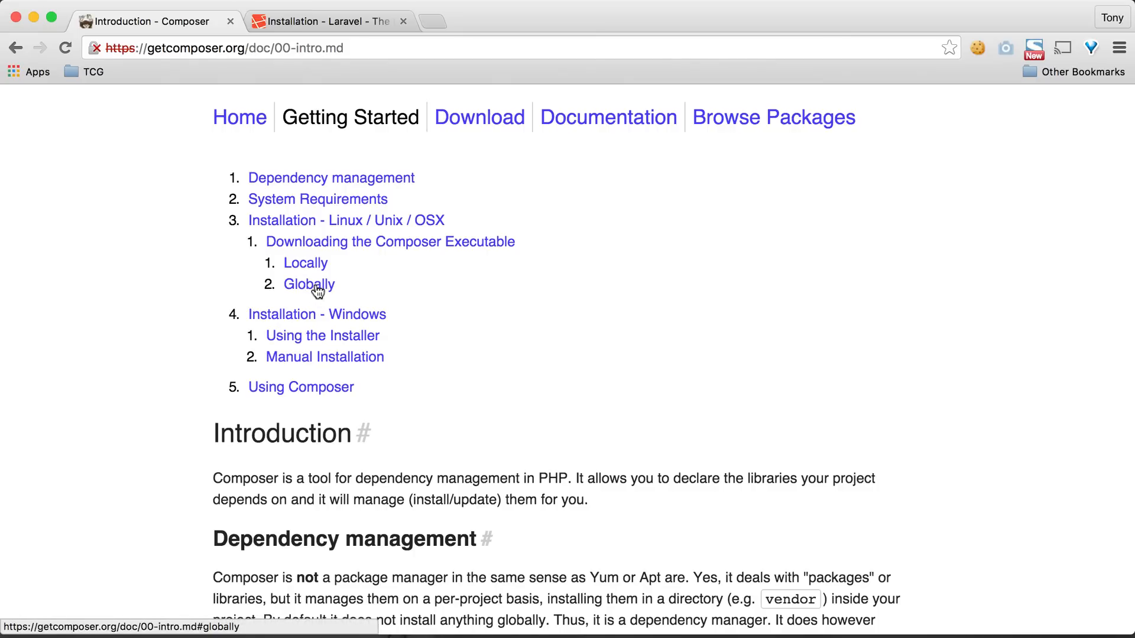
left_click(309, 284)
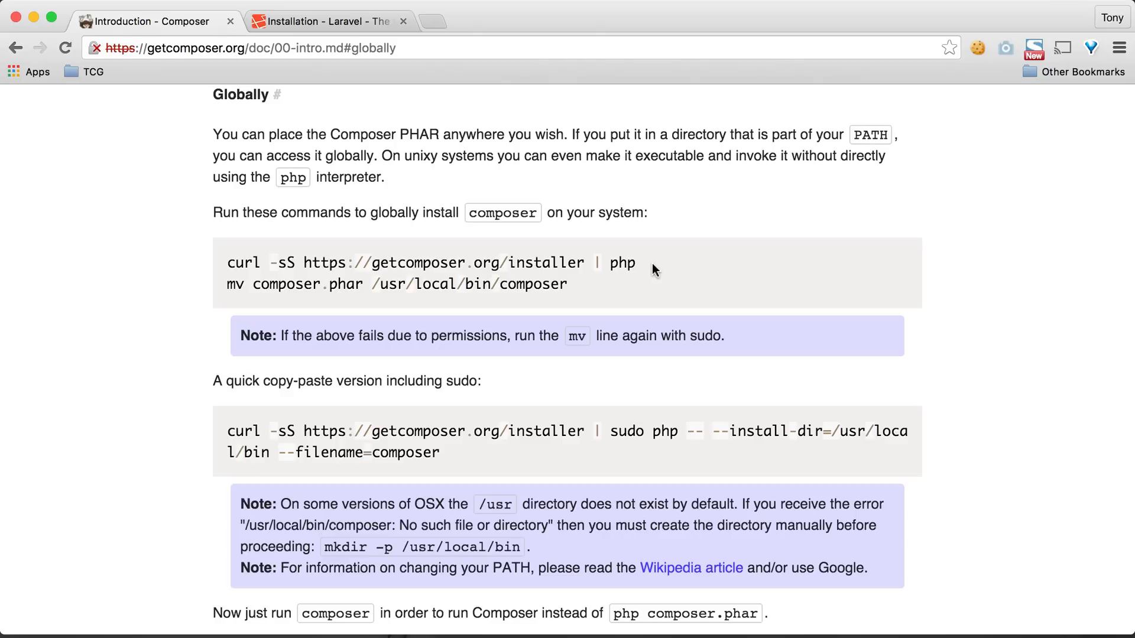
Step: Install Composer into /usr/local/bin/composer and run composer to list its commands
left_click_drag(467, 262, 636, 262)
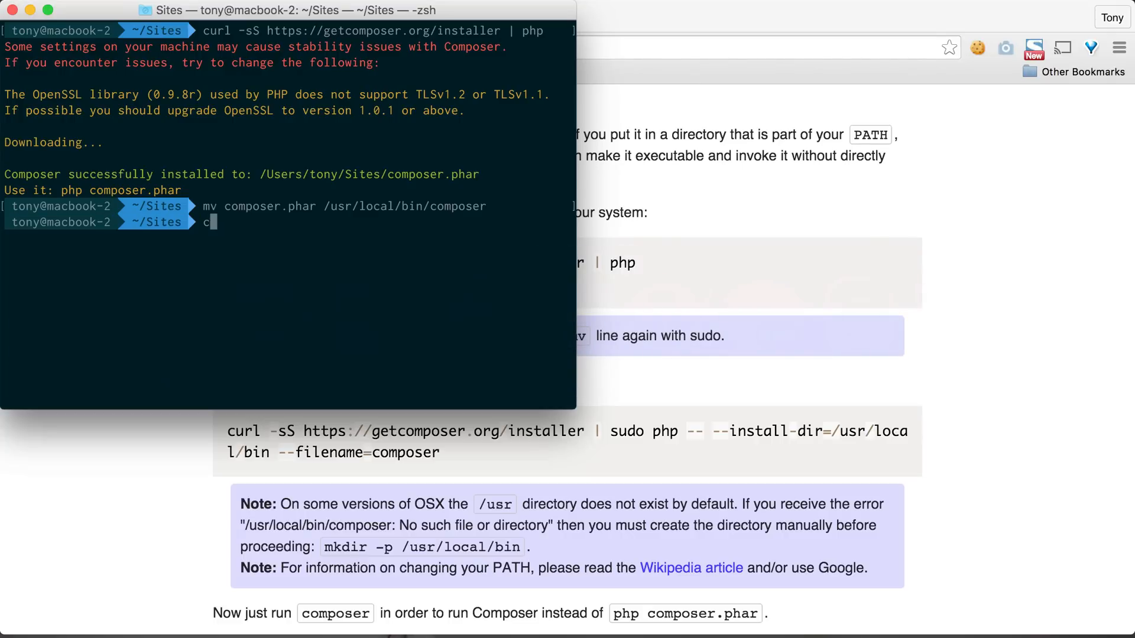
type("comp")
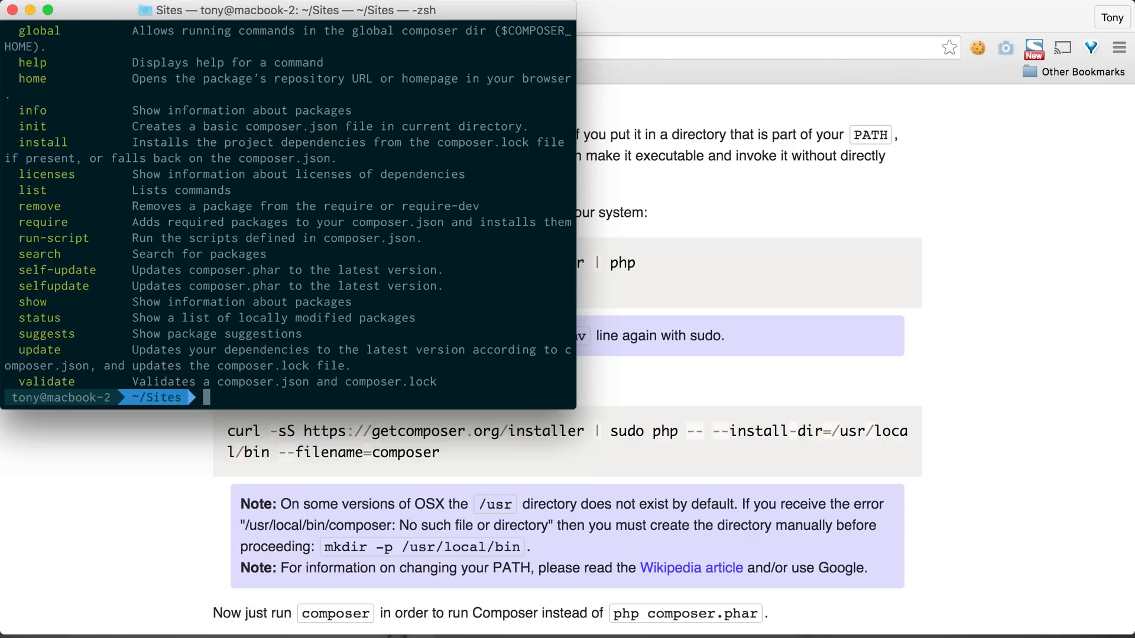
mouse_move(555, 403)
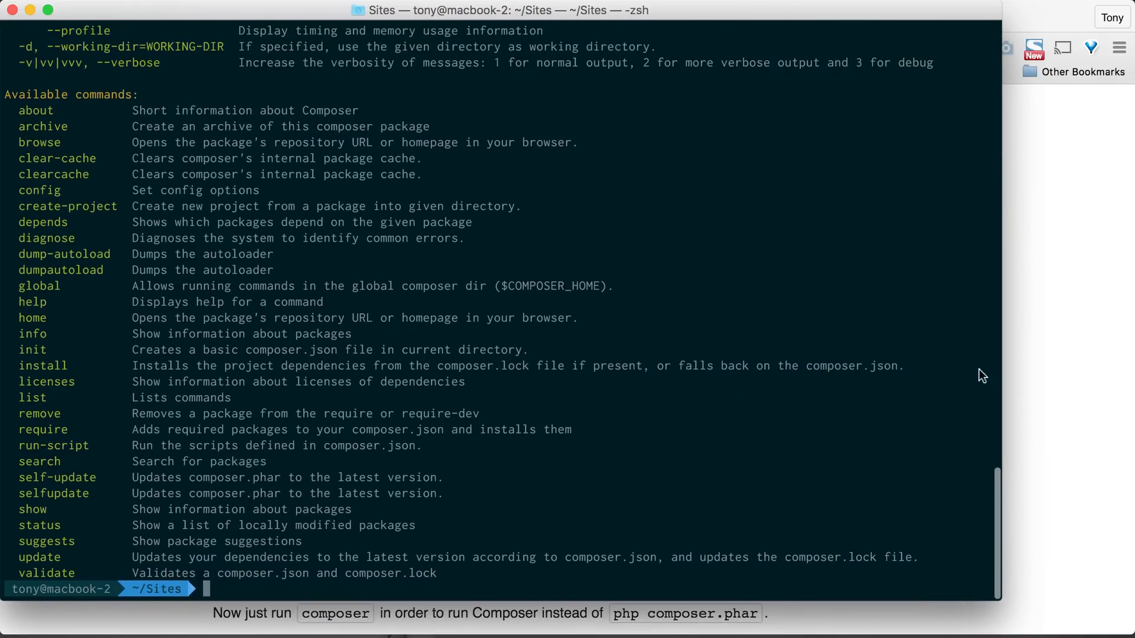
mouse_move(936, 315)
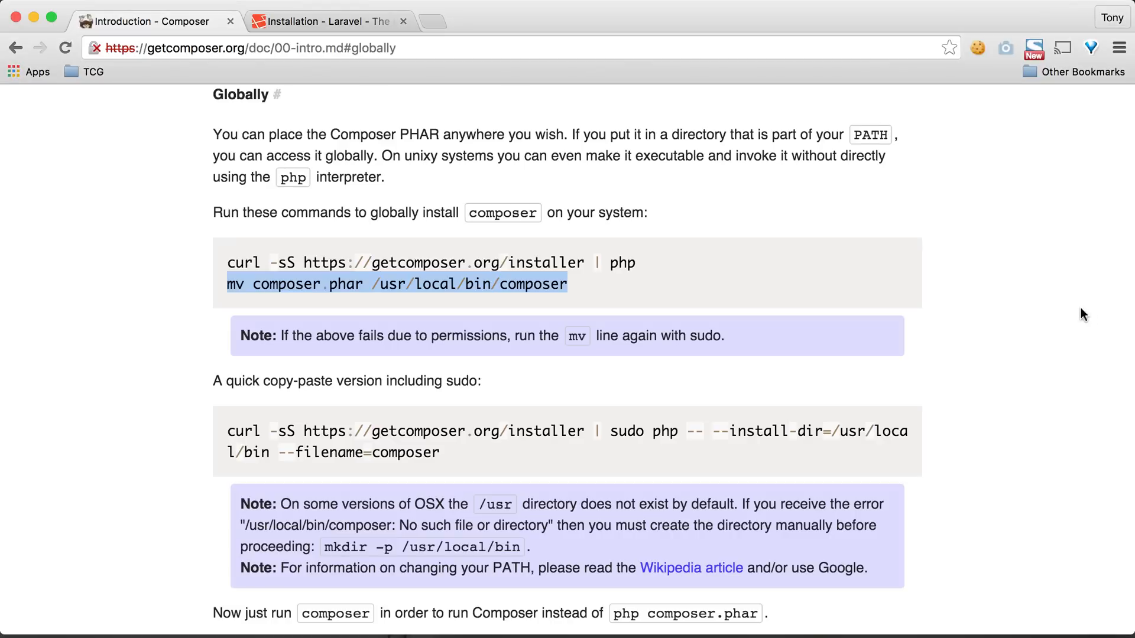
Step: In the Laravel docs tab, scroll down to the composer global require installer command
left_click(326, 21)
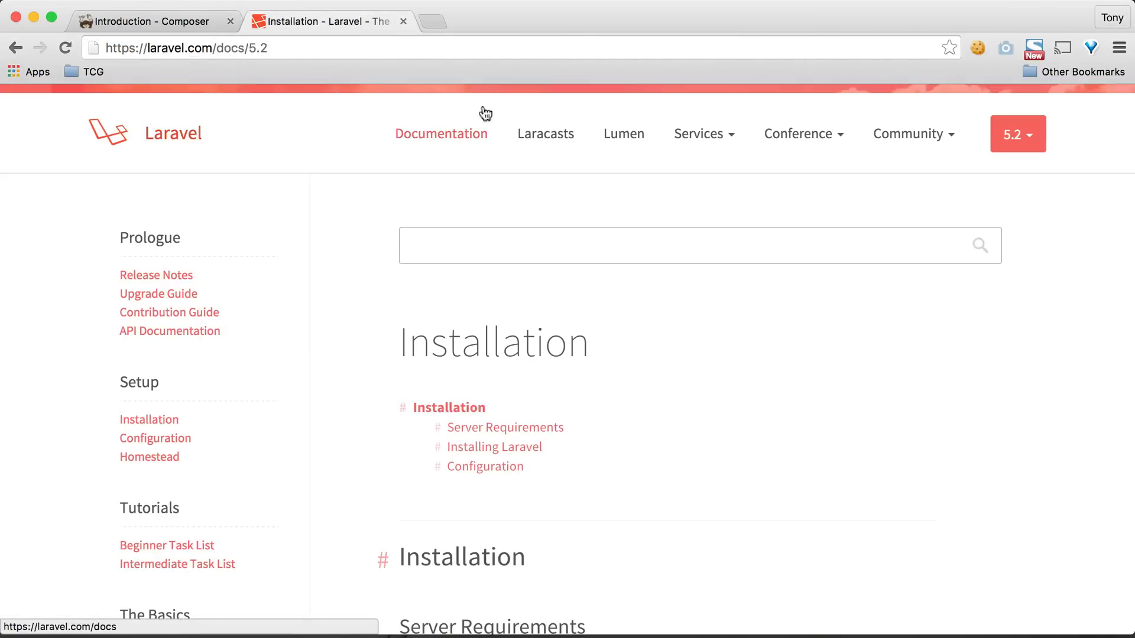
mouse_move(322, 199)
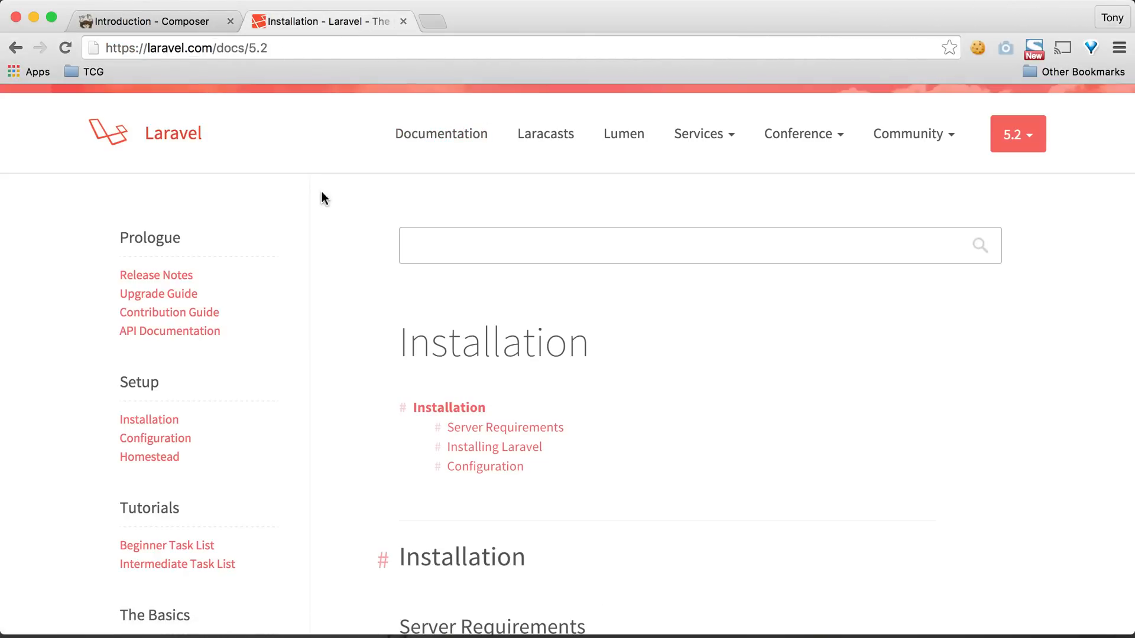
scroll("down", 3)
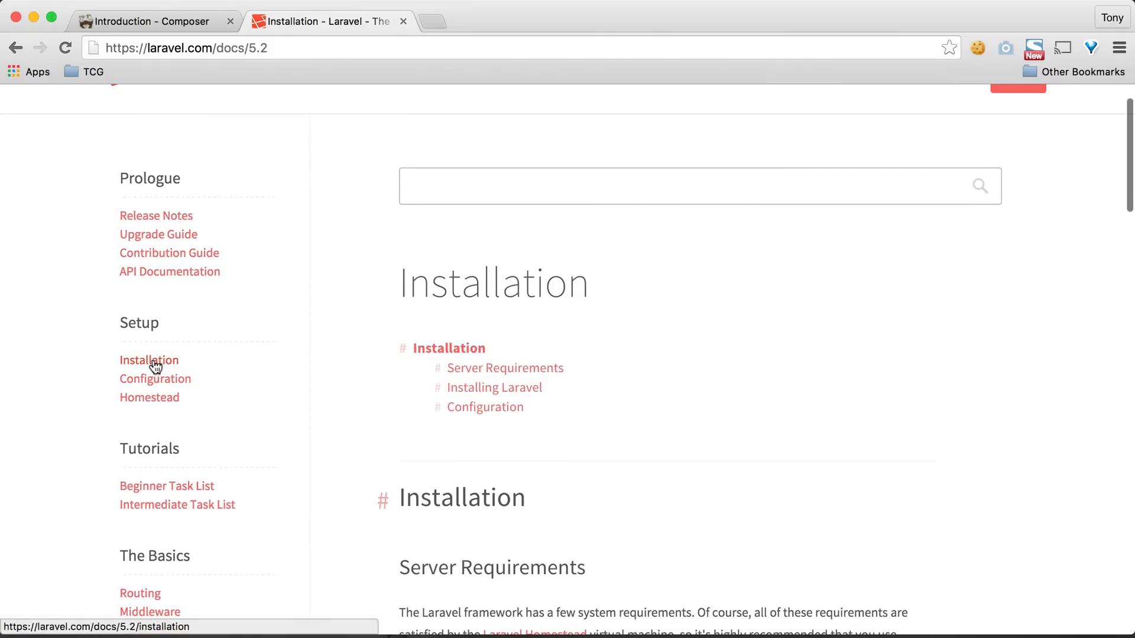
scroll("down", 3)
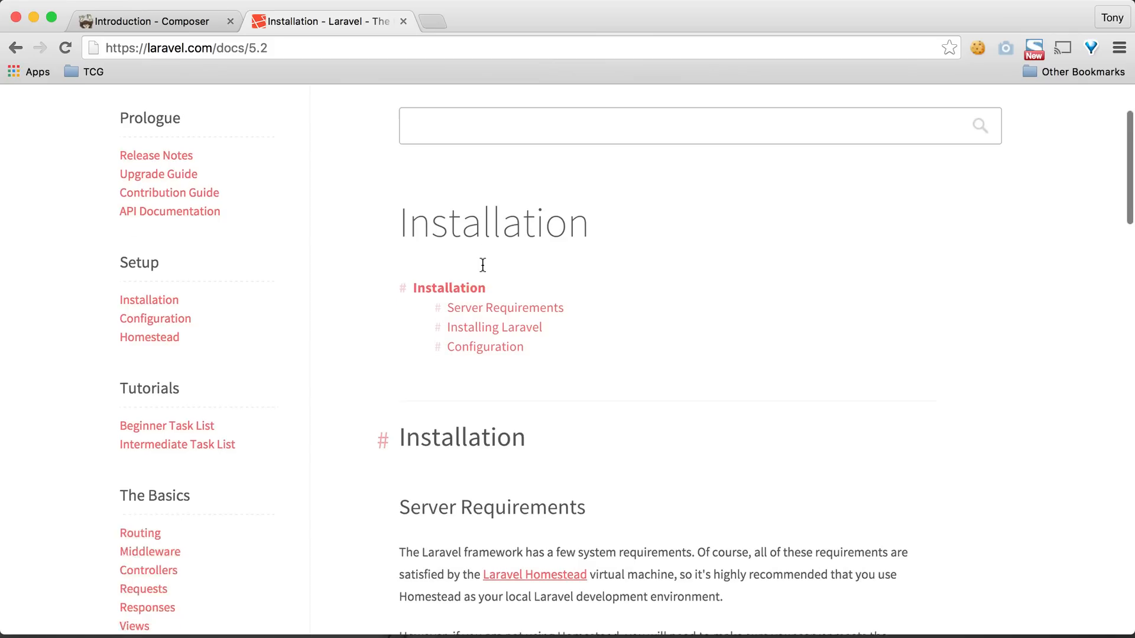
scroll("down", 3)
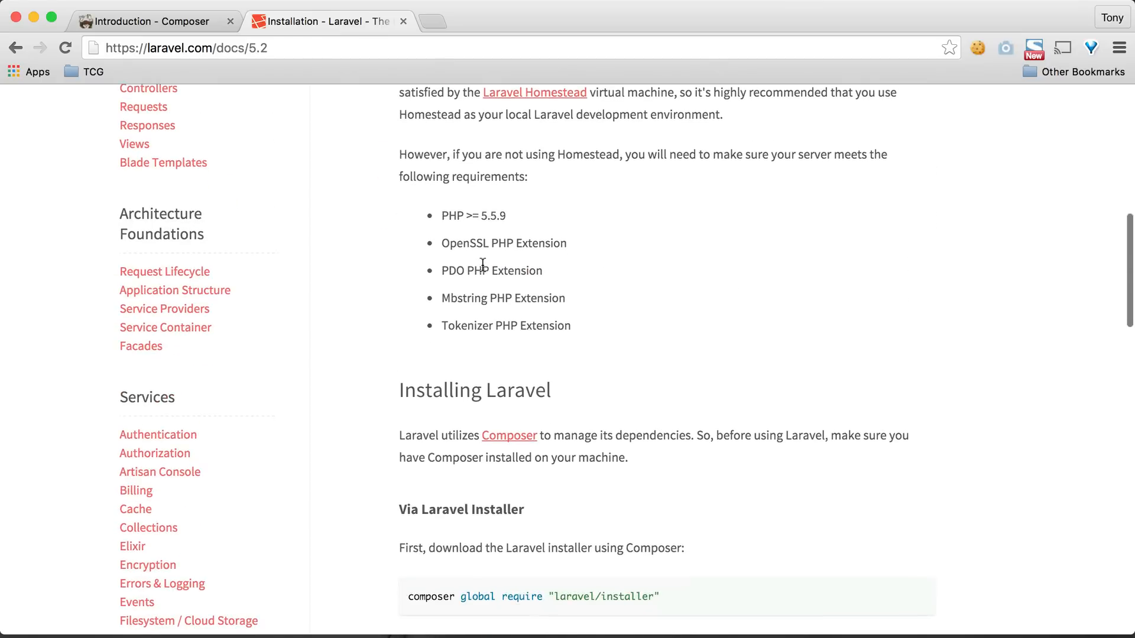
scroll("down", 3)
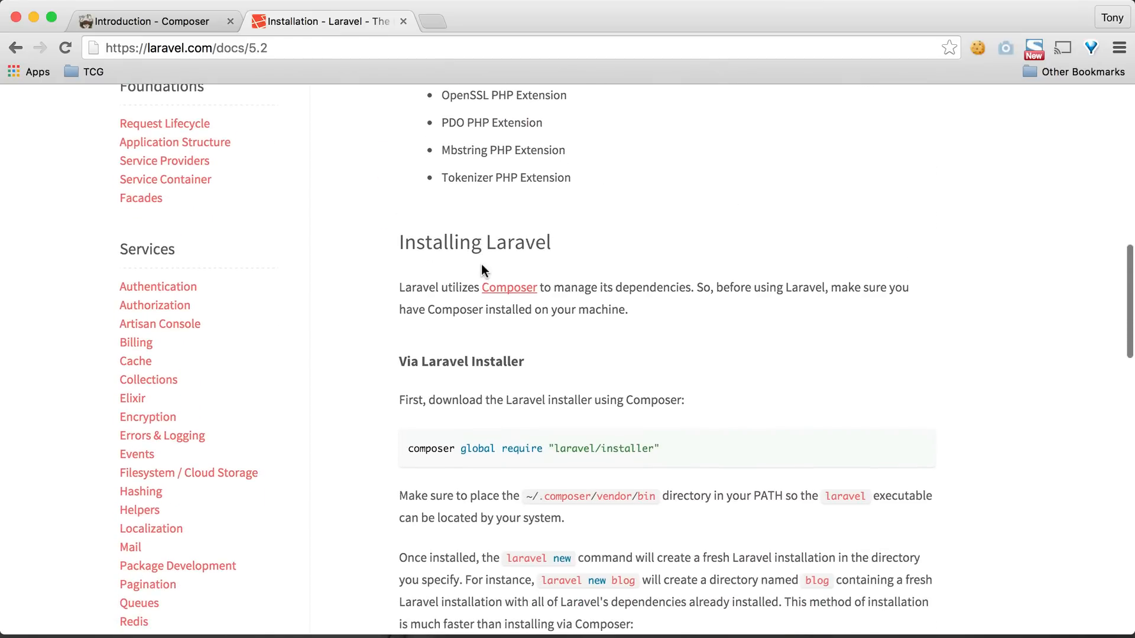
scroll("down", 3)
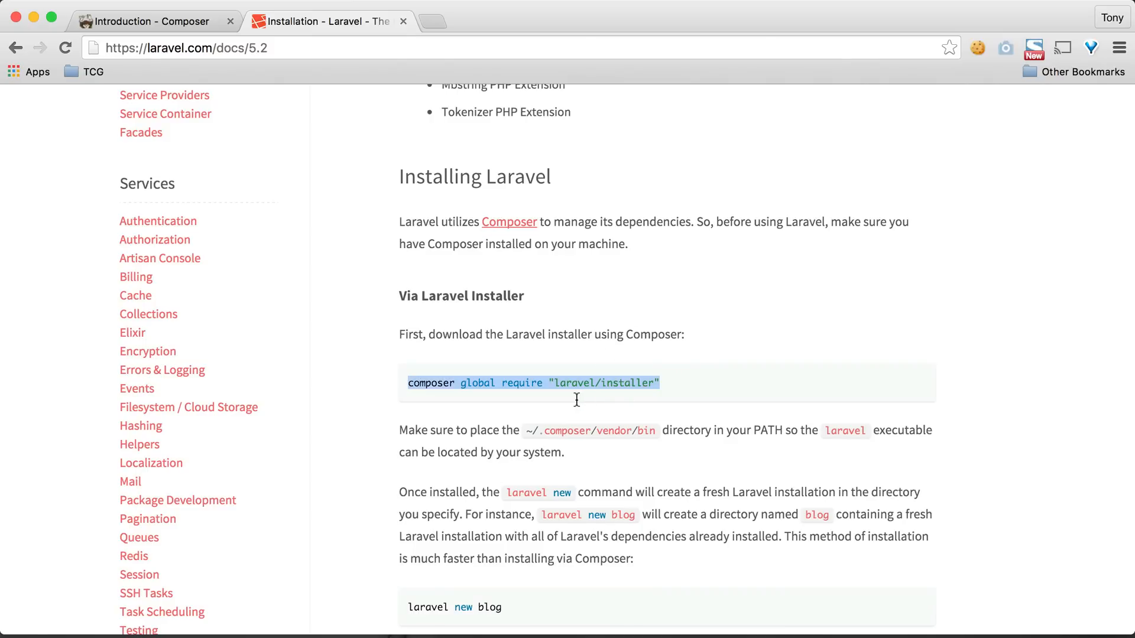
mouse_move(686, 353)
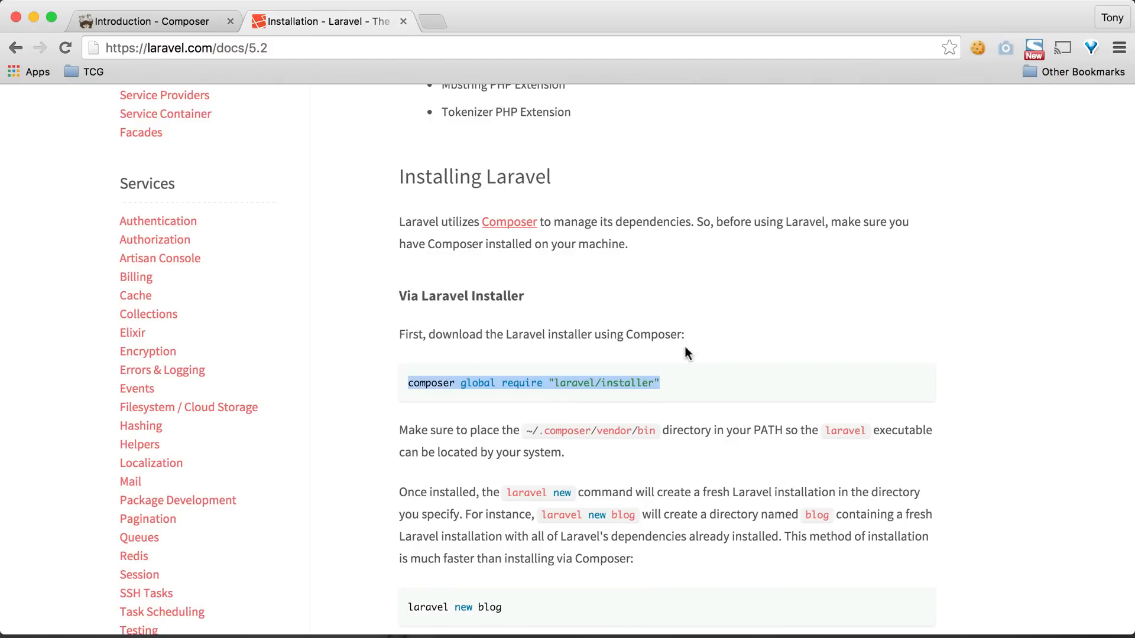
mouse_move(760, 302)
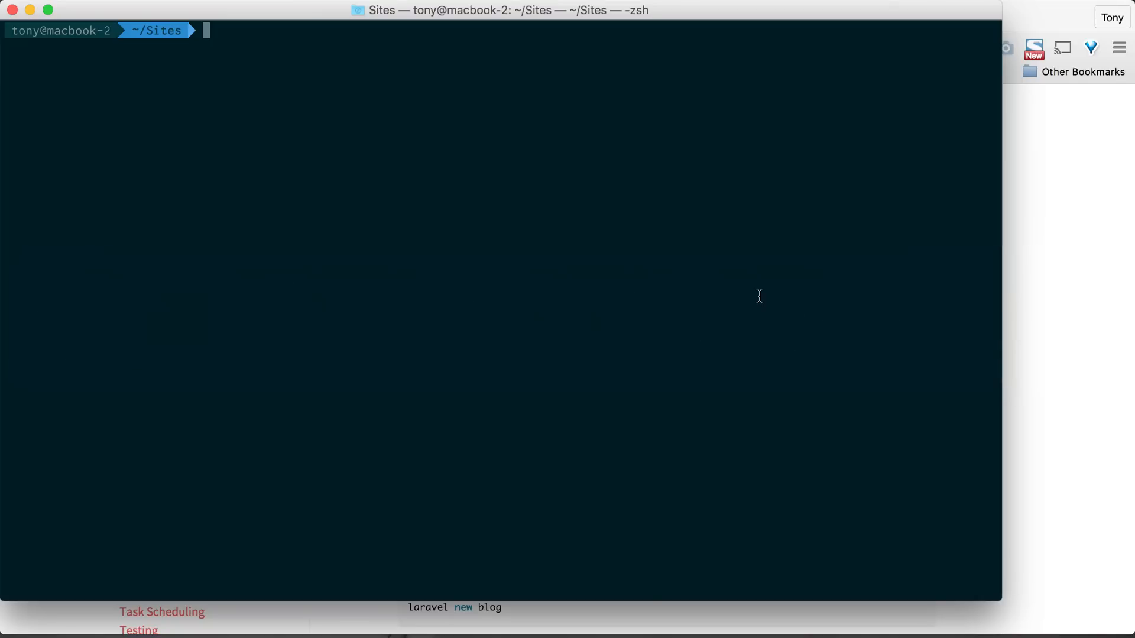
Step: Globally require laravel/installer, run 'laravel new application', and cd into the new project
type("composer global require \"laravel/installer\"")
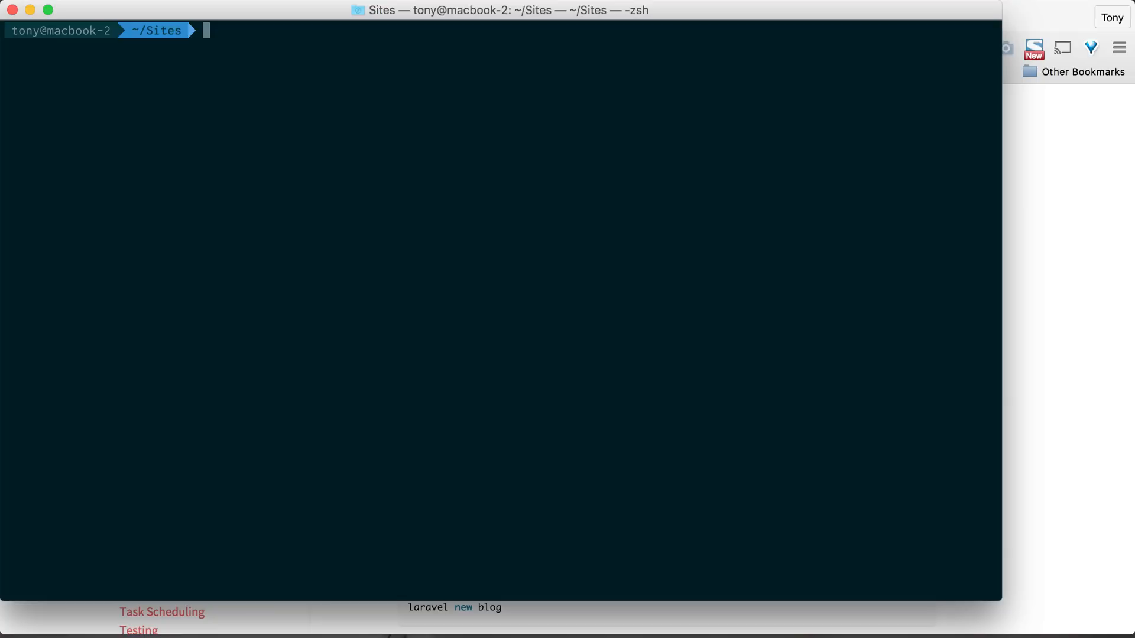
type("laravel n")
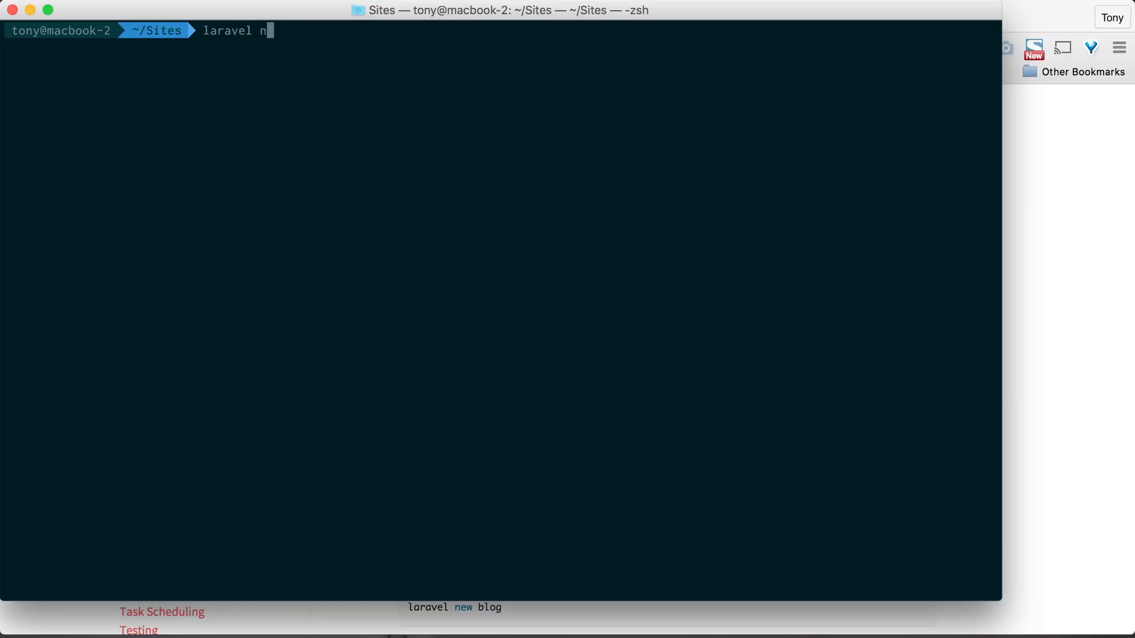
type("ew application")
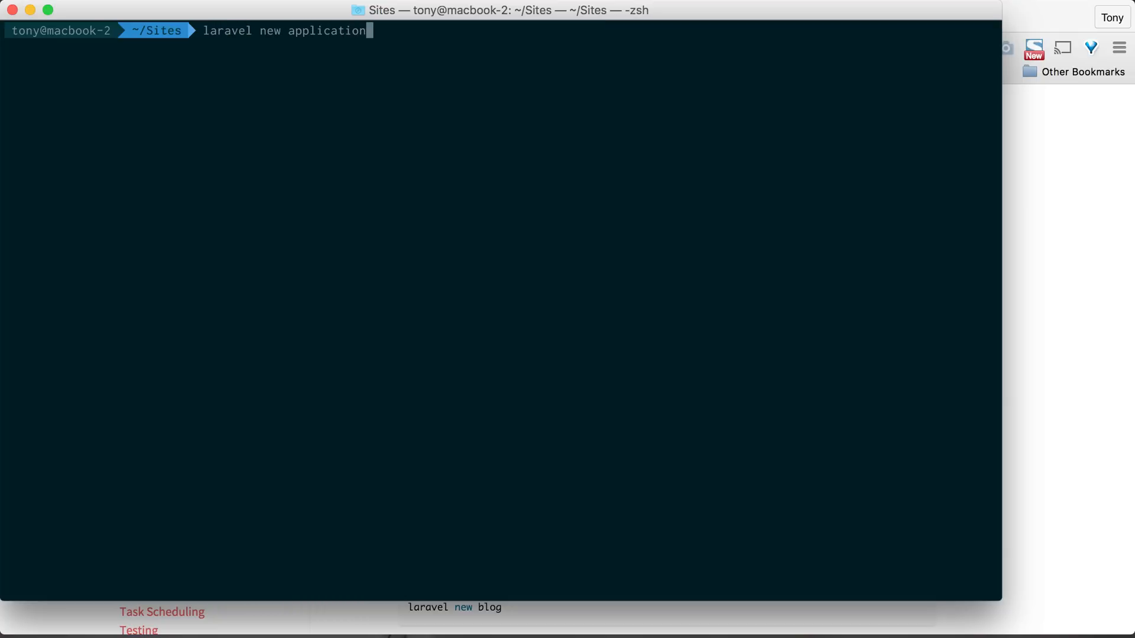
key("Return")
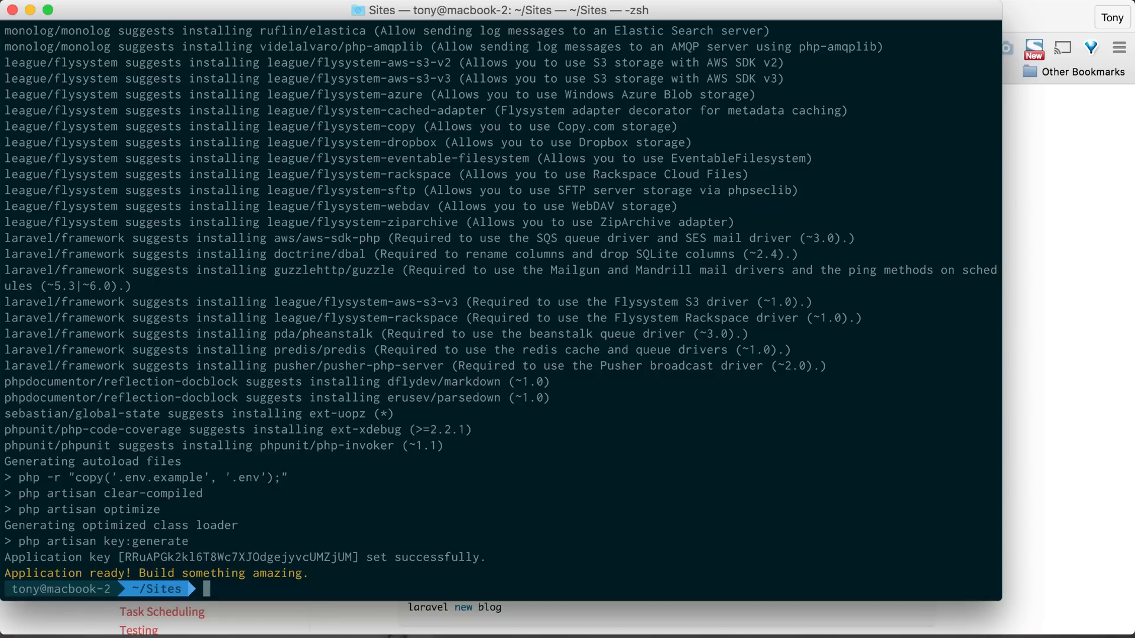
type("cd ap")
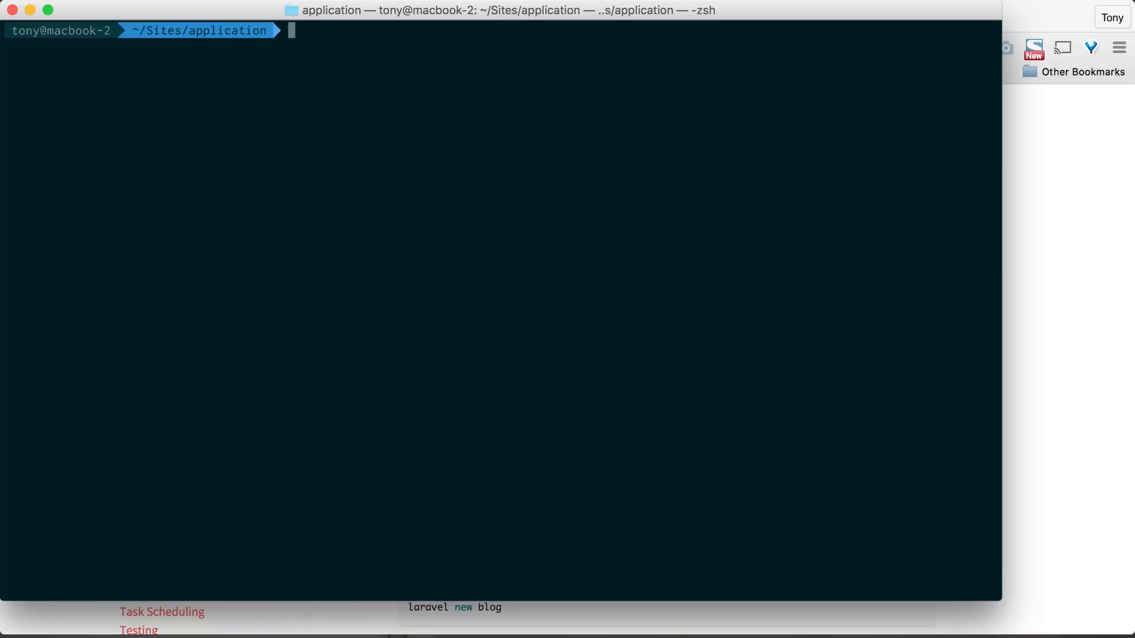
Step: Run php artisan serve, check localhost:8000 in Chrome, then stop the server with Ctrl+C
type("php artis")
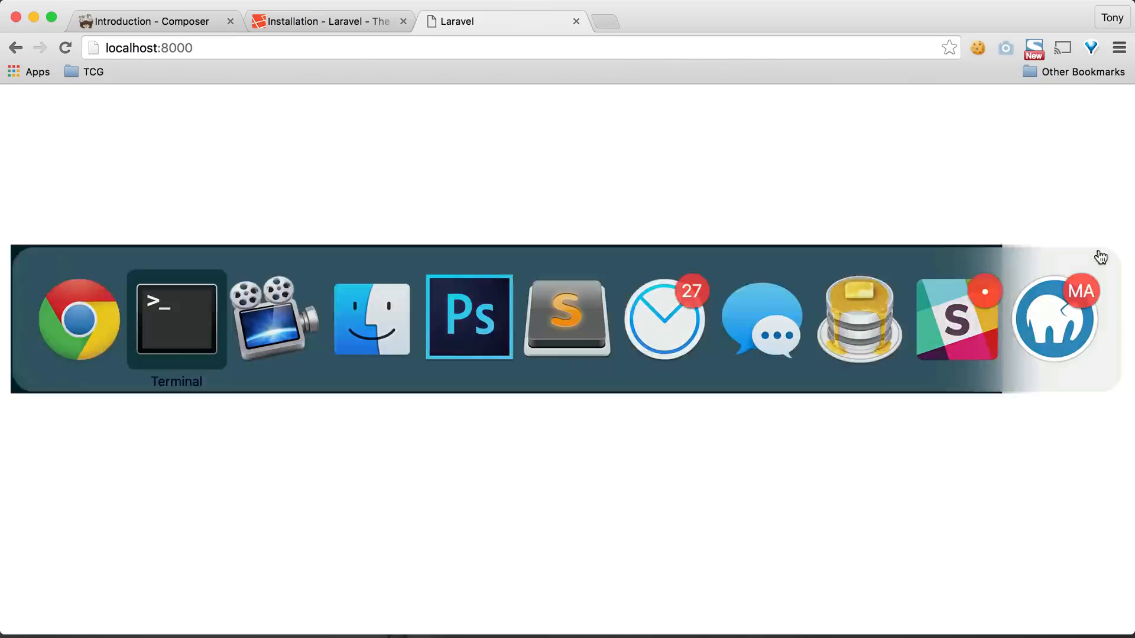
left_click(175, 319)
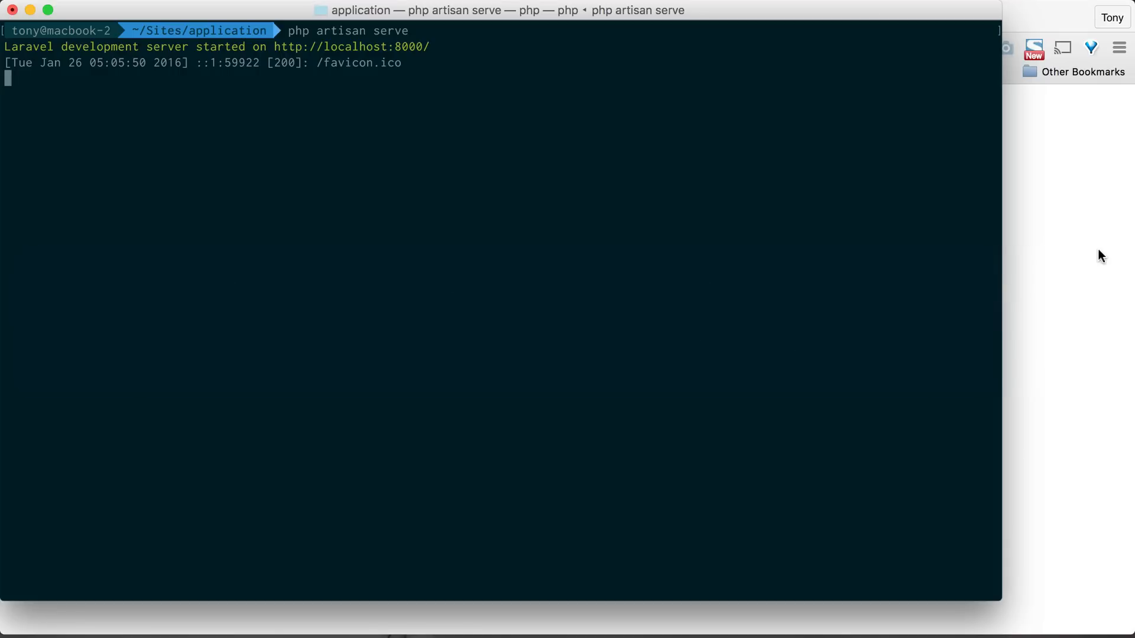
key("ctrl+c")
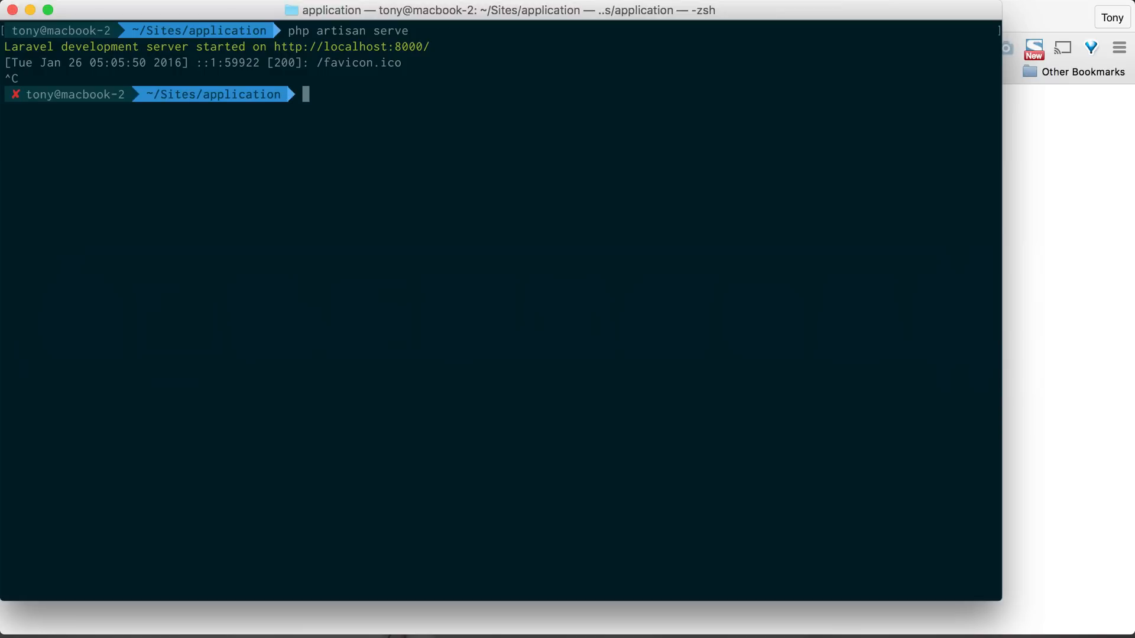